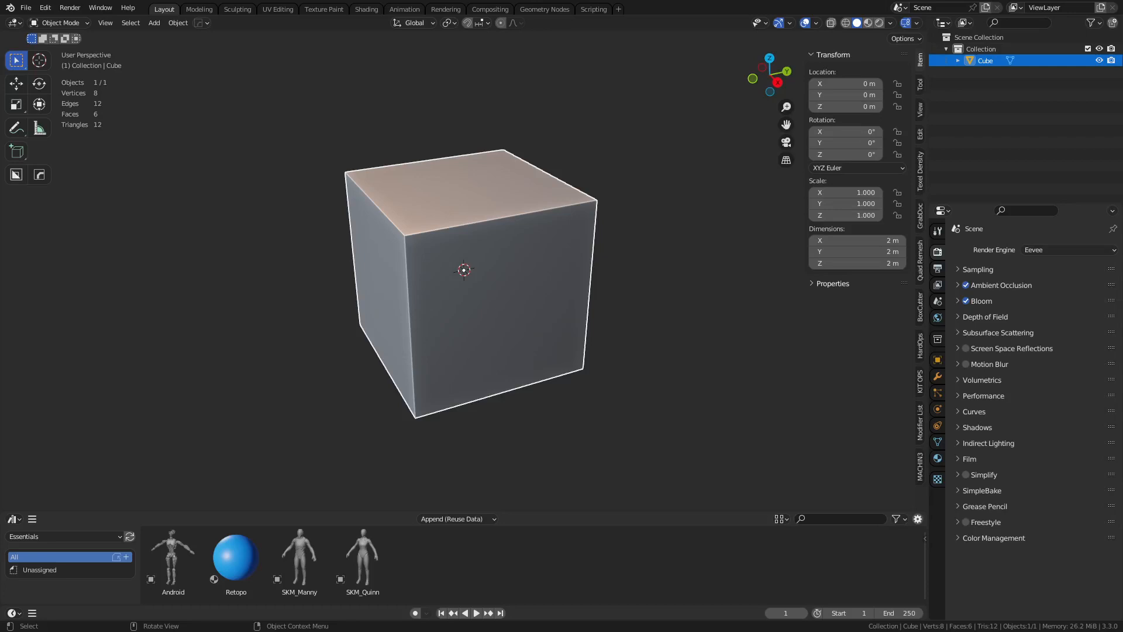
Show the Modifier List add-on's gizmo settings in Preferences
left_click(44, 7)
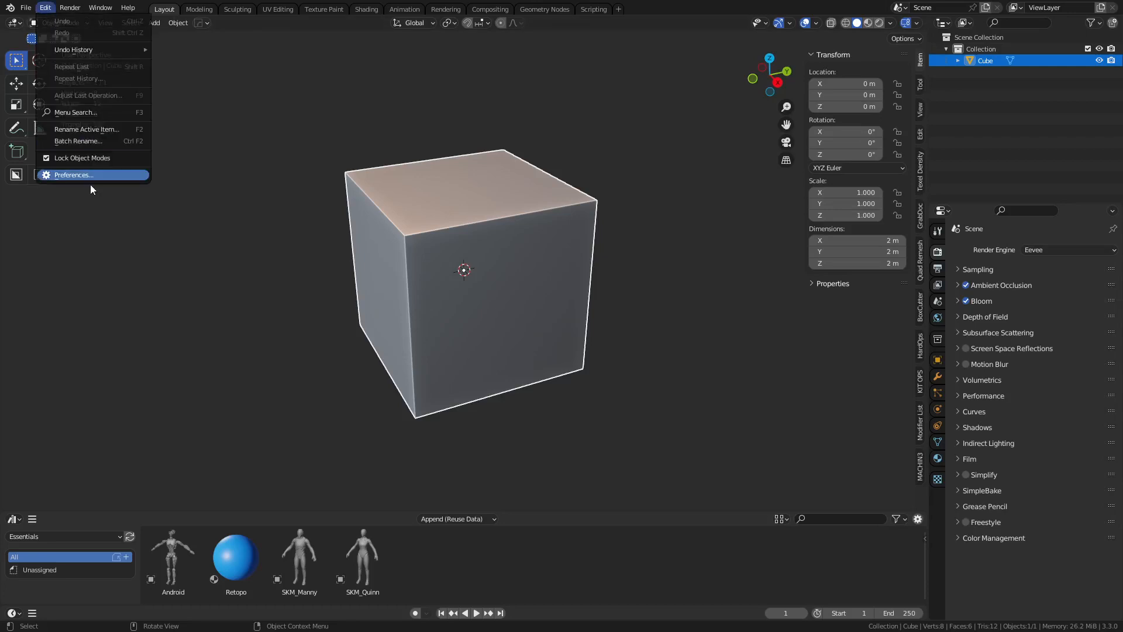
left_click(73, 175)
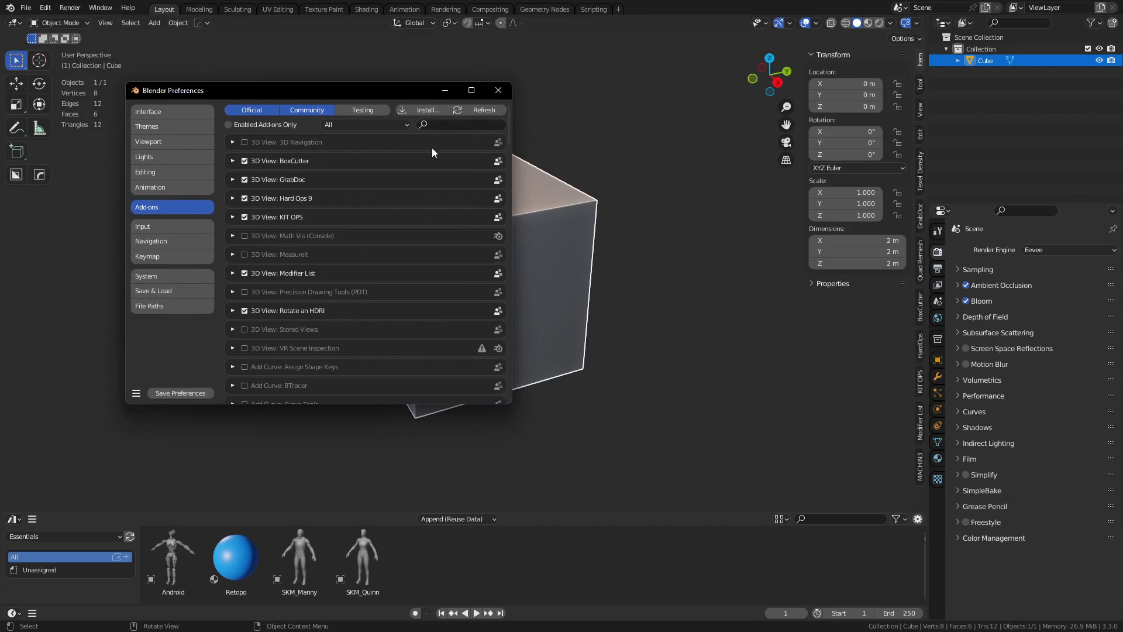
type("mod")
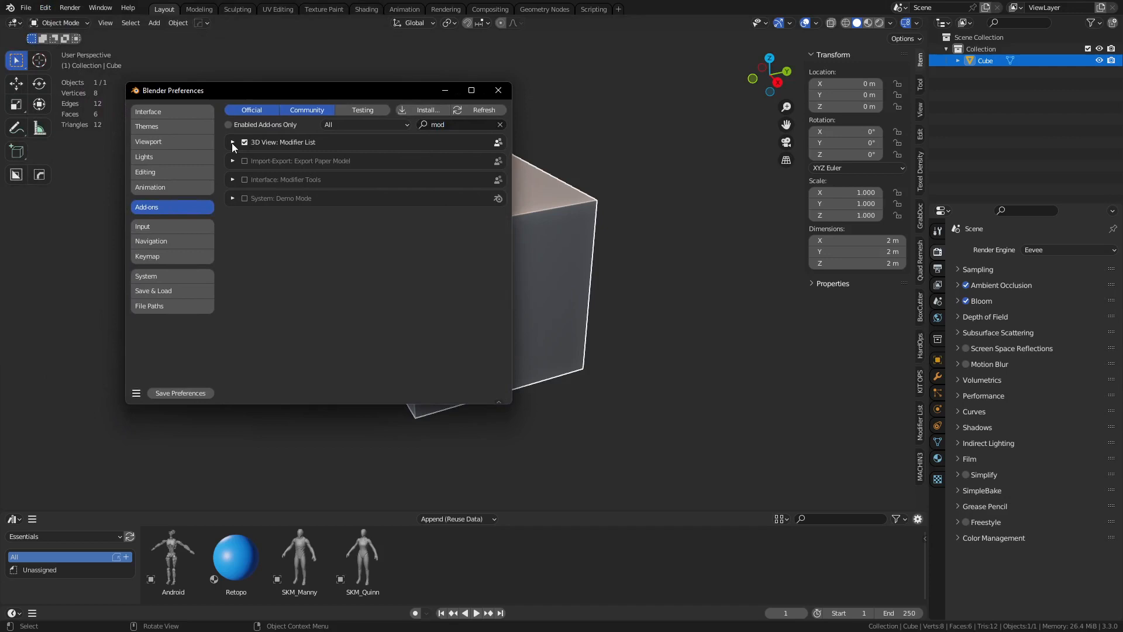
mouse_move(234, 147)
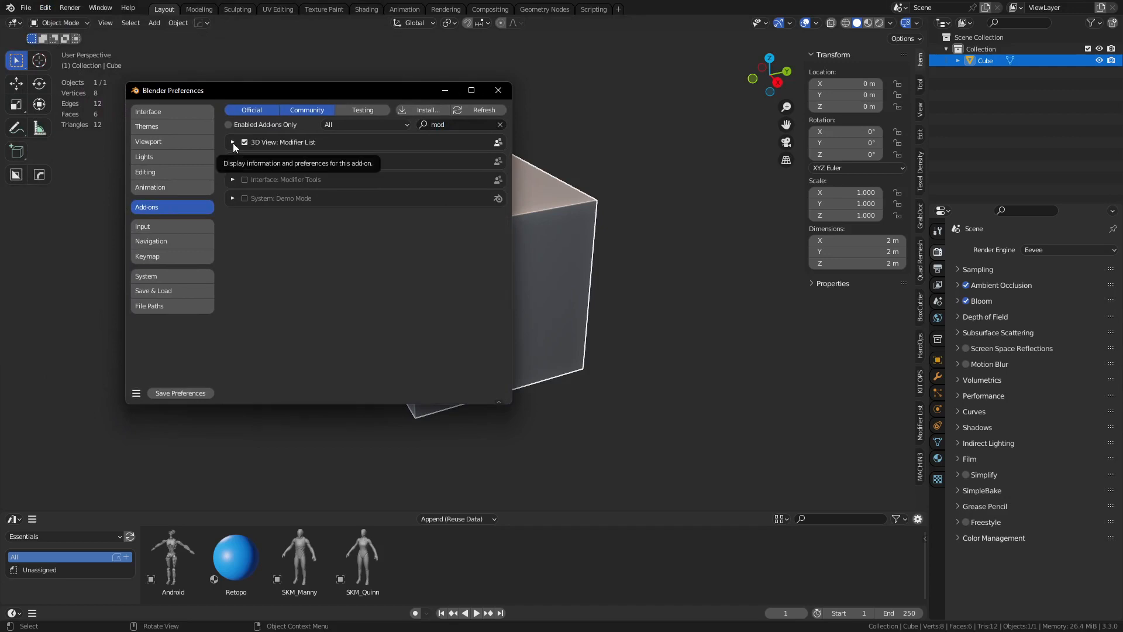
left_click(232, 141)
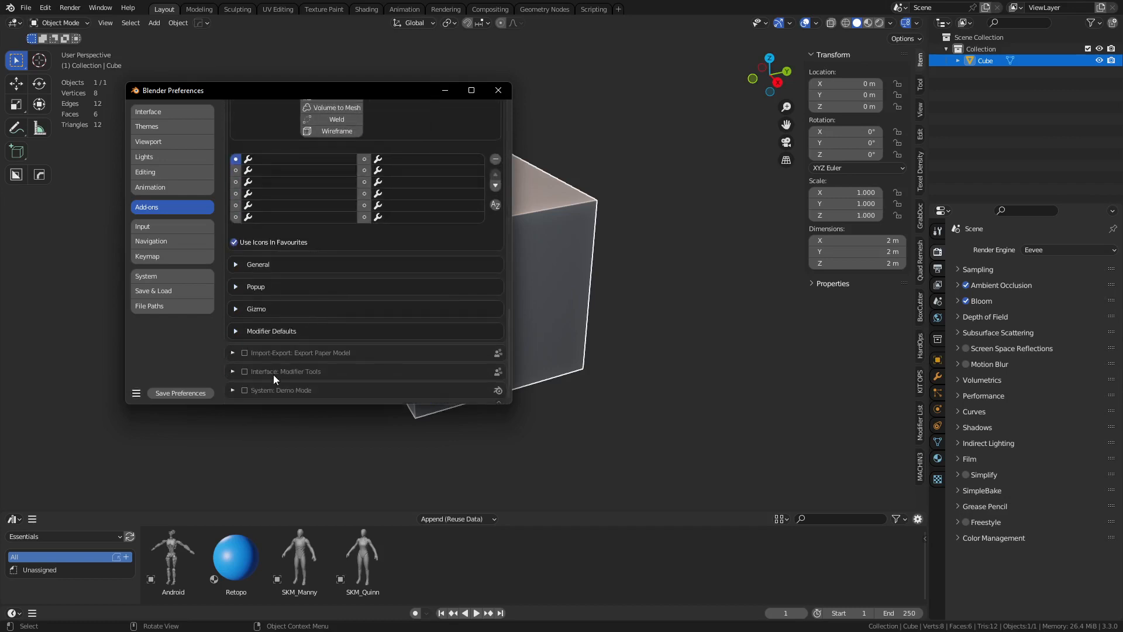
left_click(236, 309)
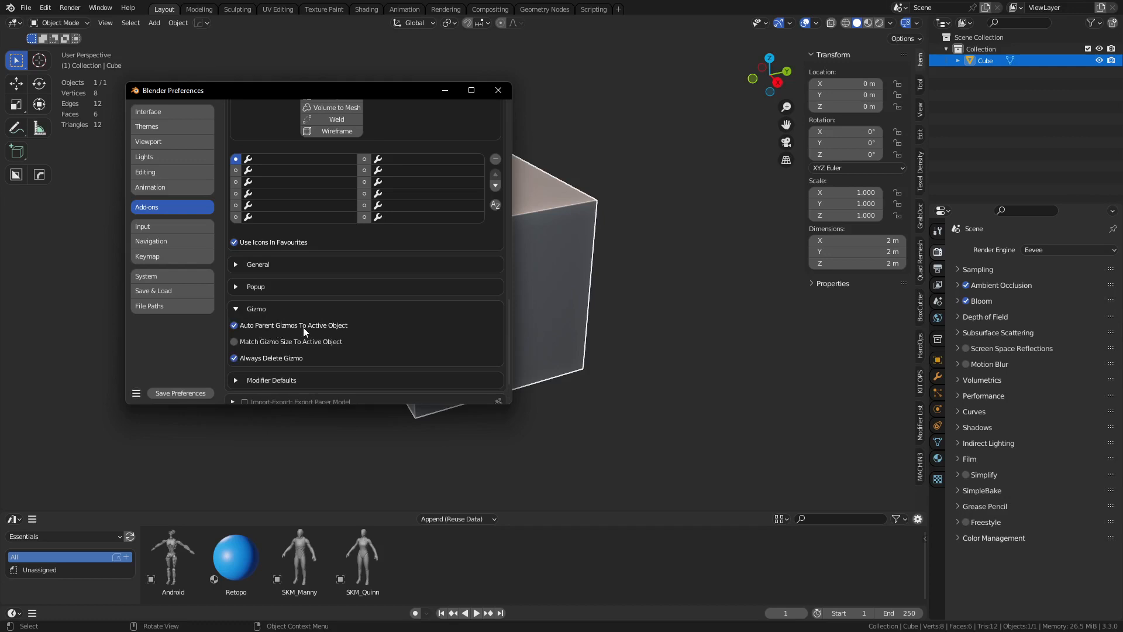
mouse_move(290, 365)
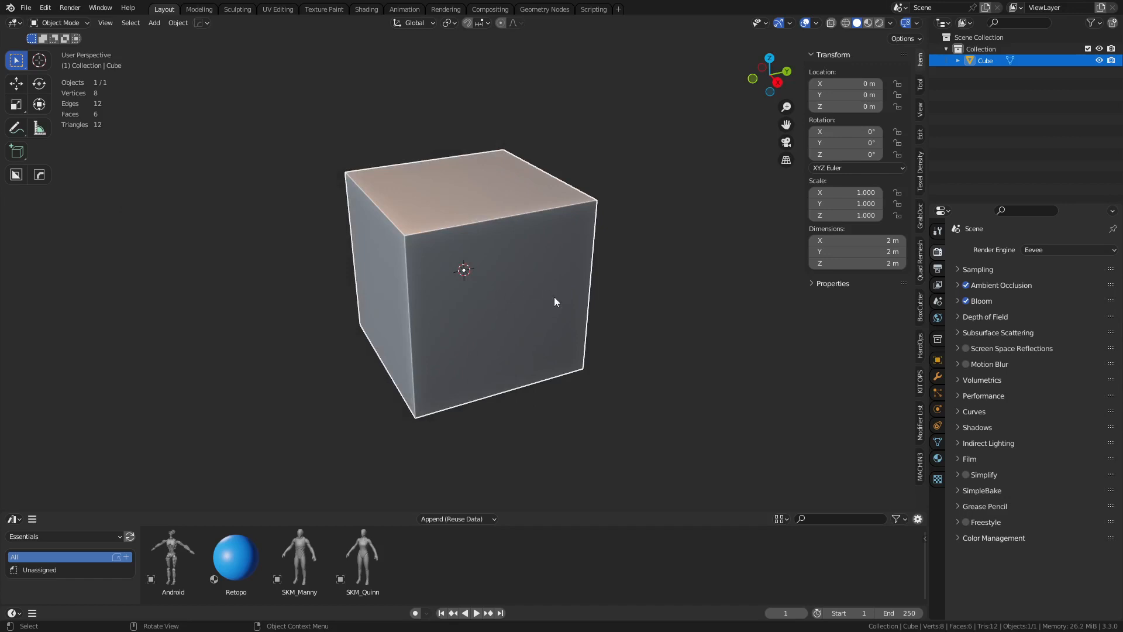
Stretch the cube into an 8.75 m box along Y with extra edge loops
left_click(937, 377)
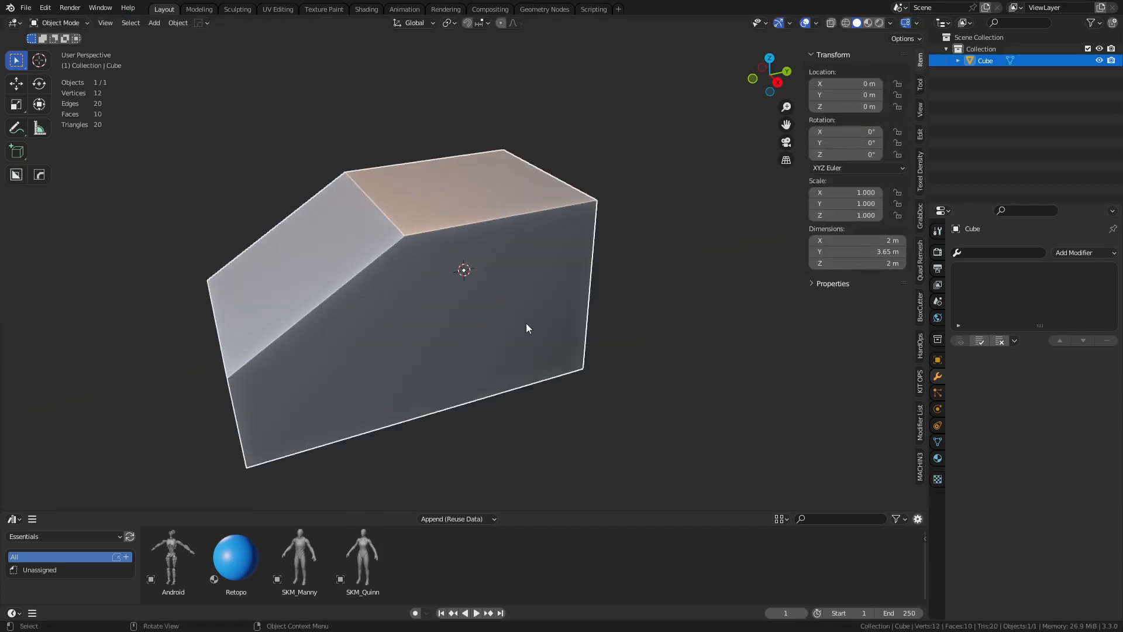
key("Tab")
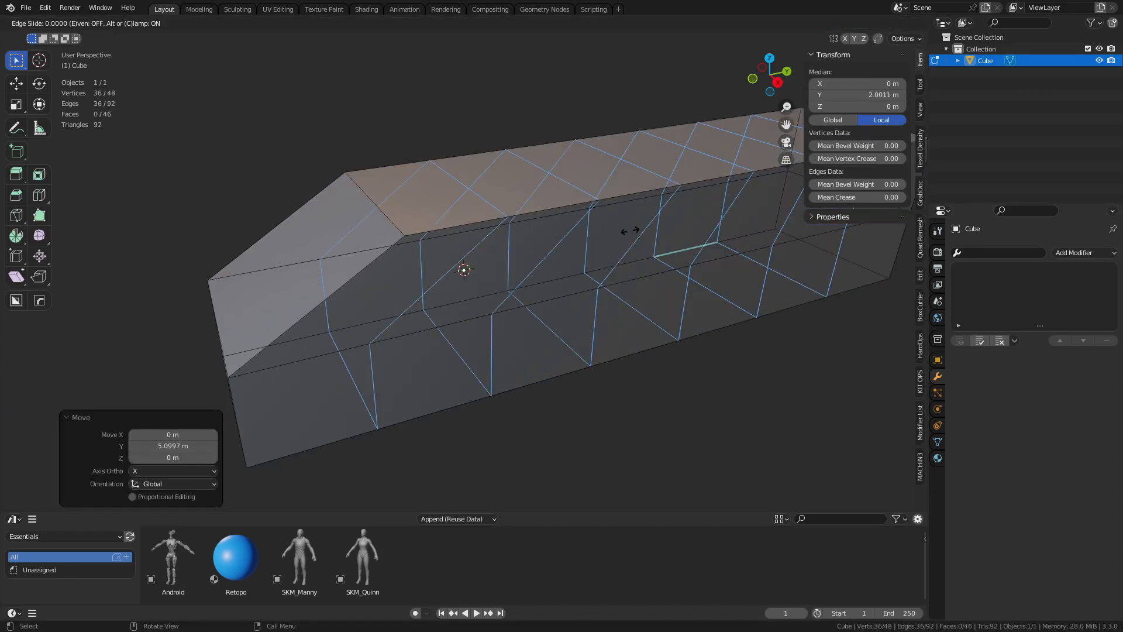
key("Tab")
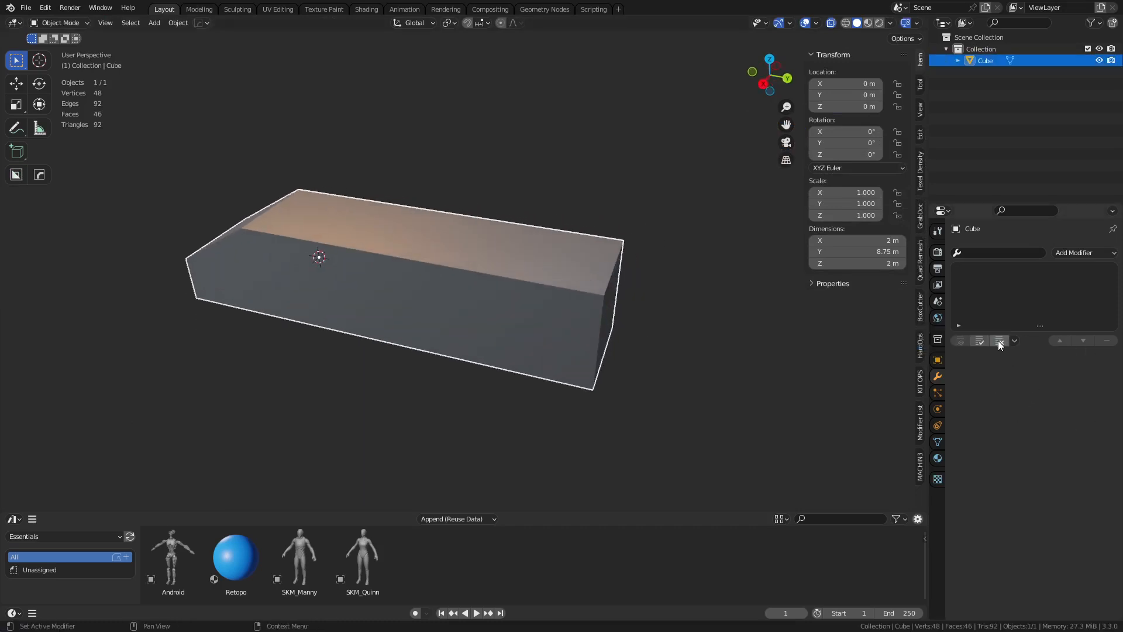
left_click(1078, 252)
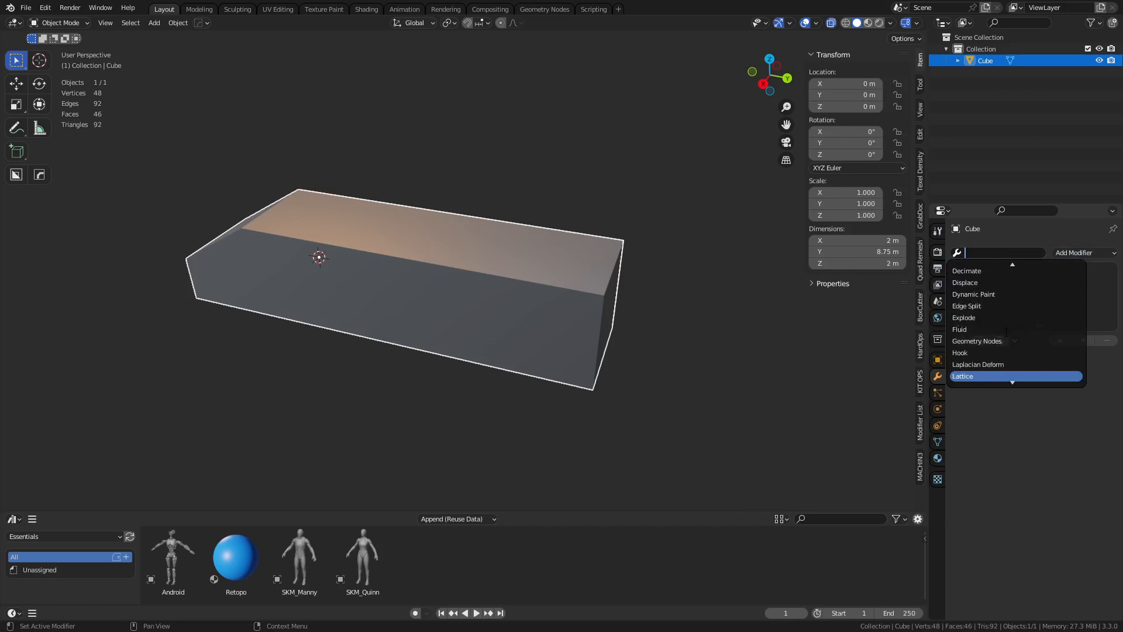
Add a Simple Deform set to Bend at 57.3° and orbit to see the curve
type("s")
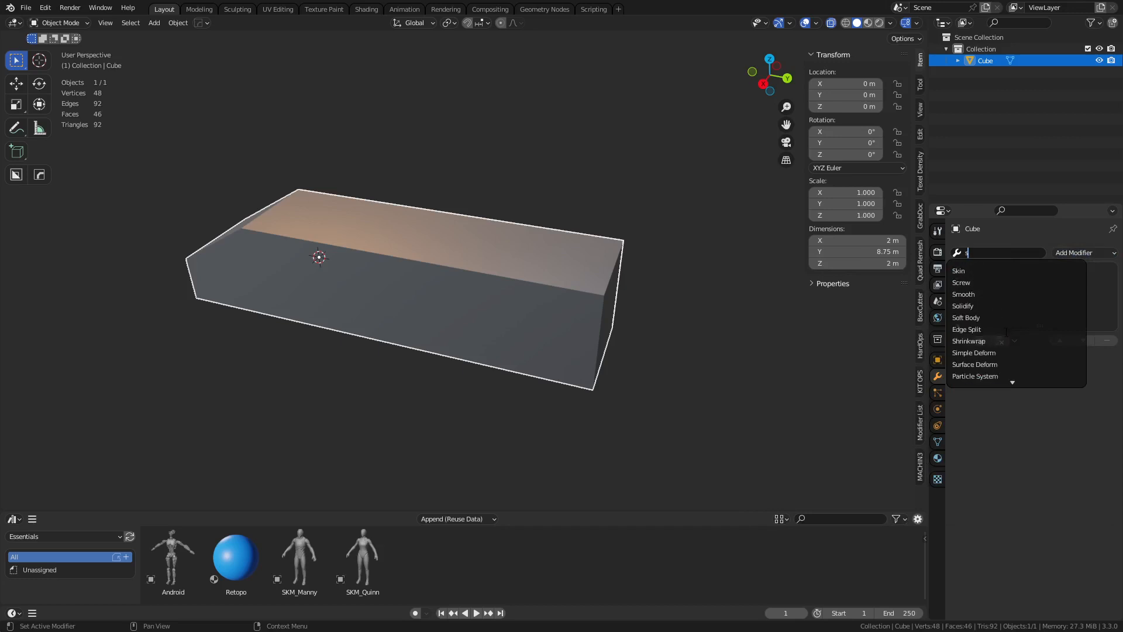
left_click(974, 352)
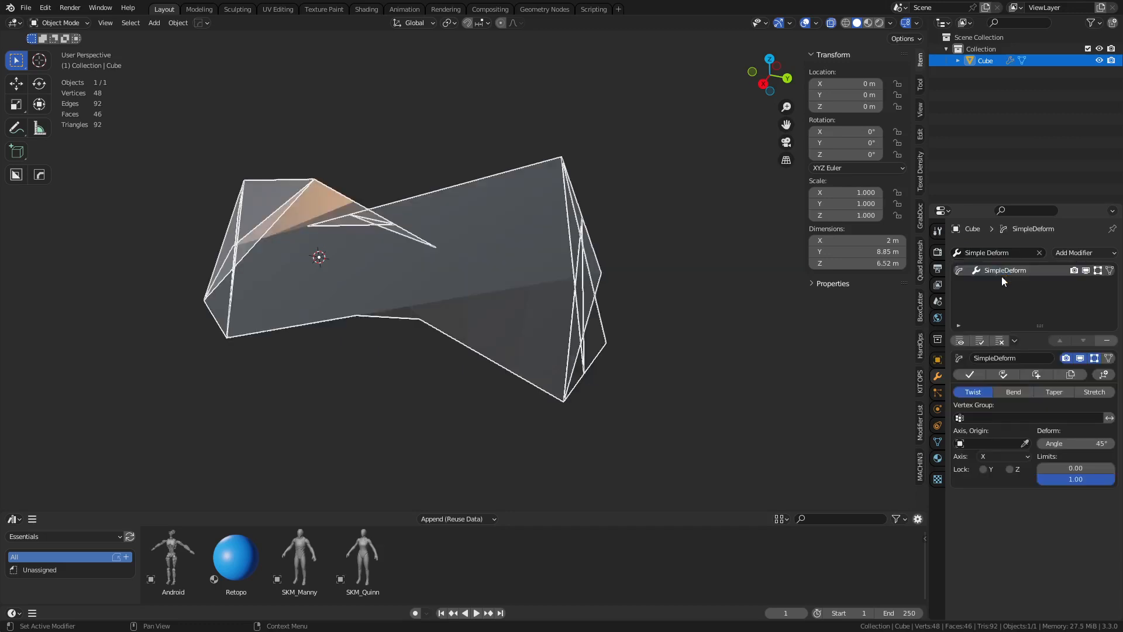
left_click(1012, 392)
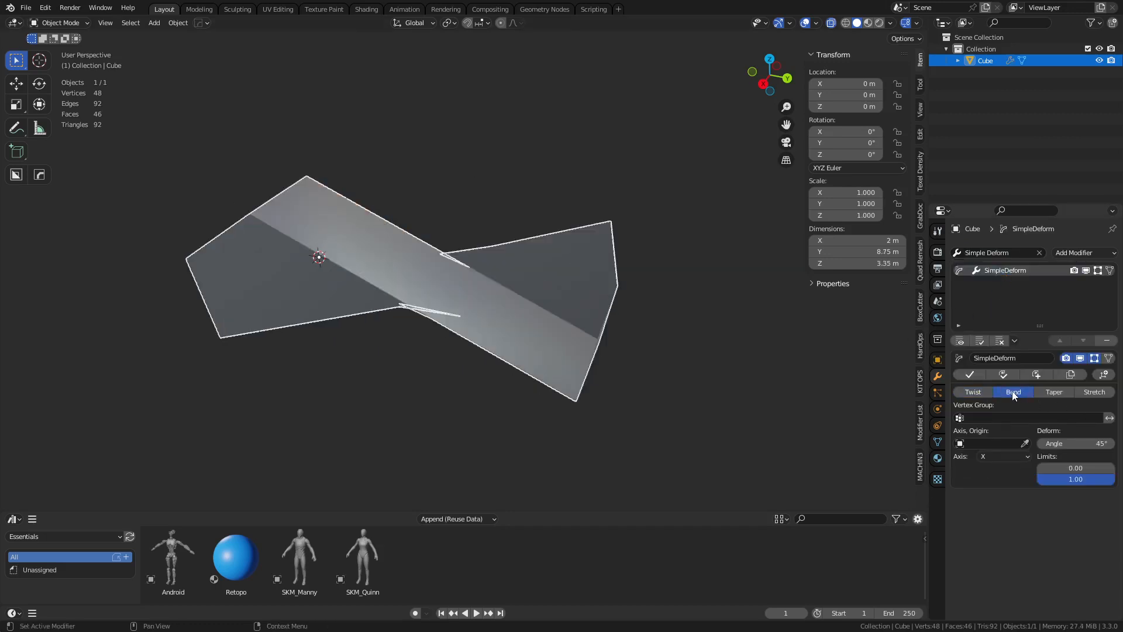
mouse_move(633, 315)
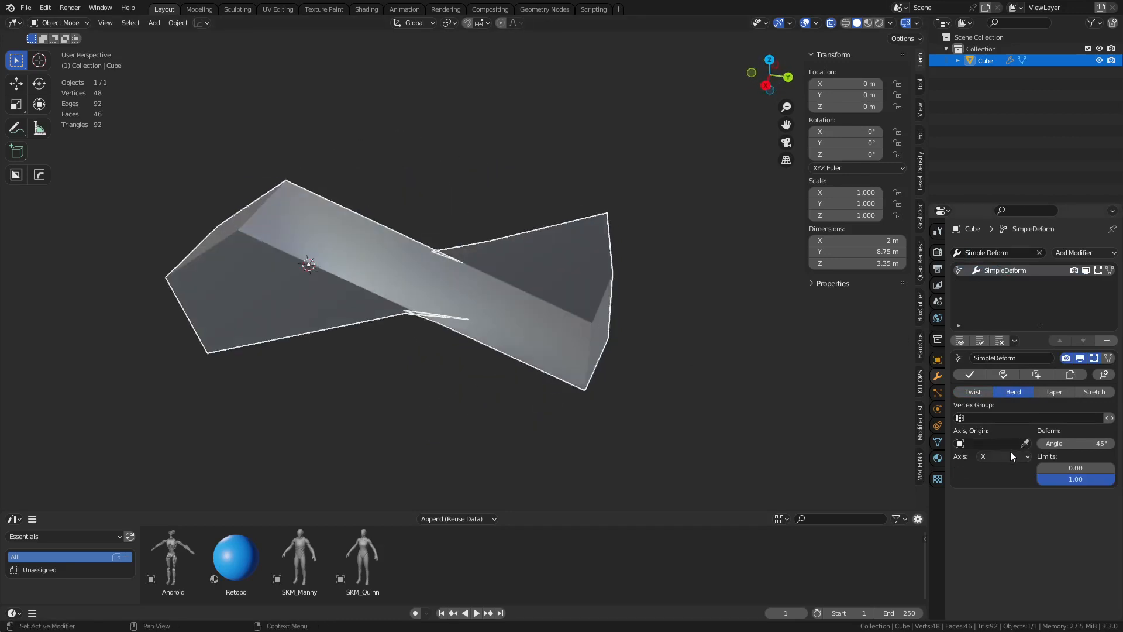
left_click_drag(1075, 443, 1060, 443)
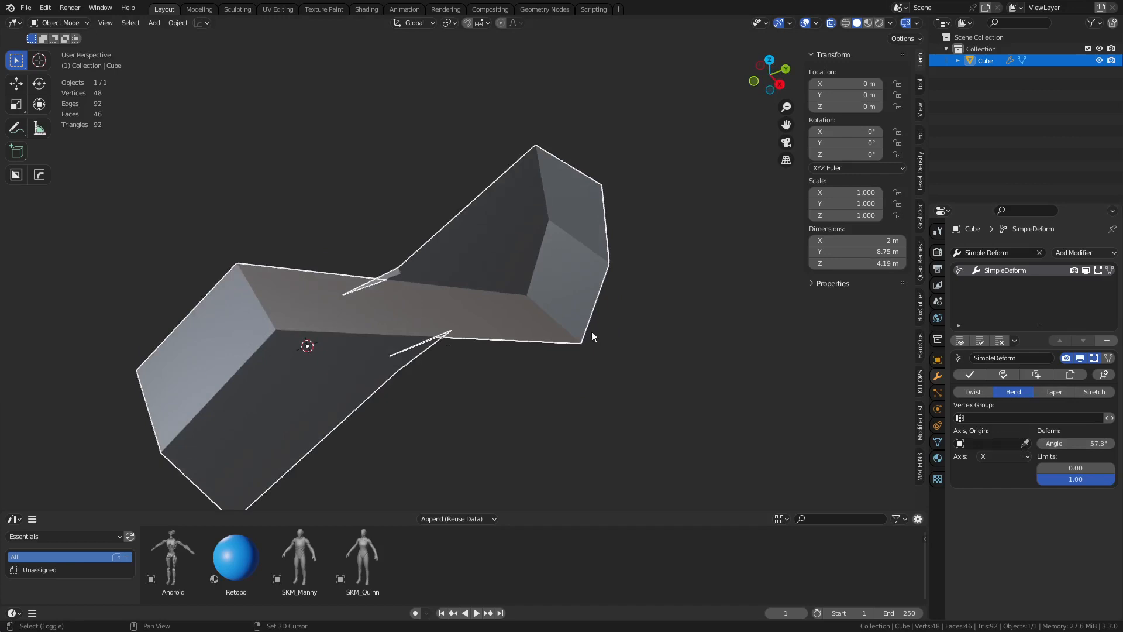
left_click_drag(592, 335, 561, 355)
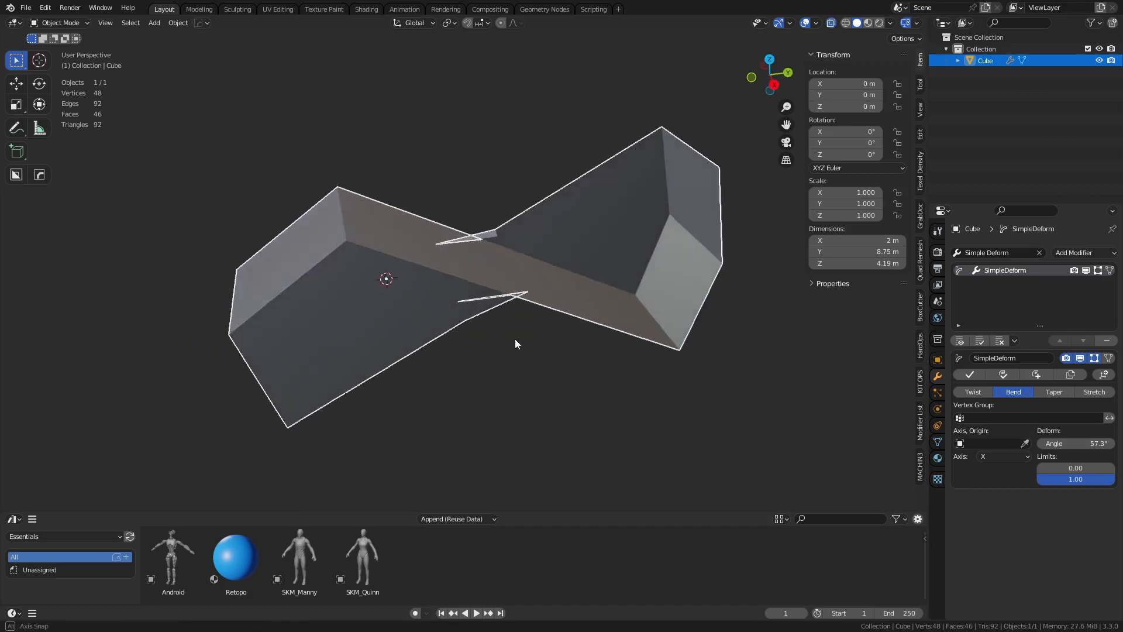
left_click_drag(516, 344, 381, 262)
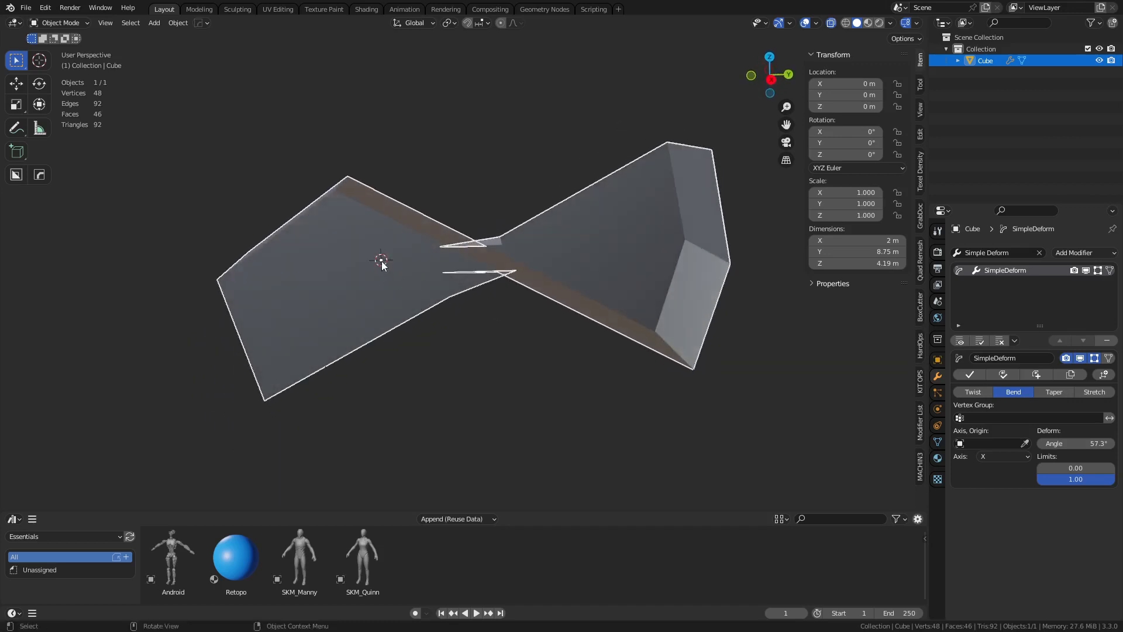
mouse_move(405, 287)
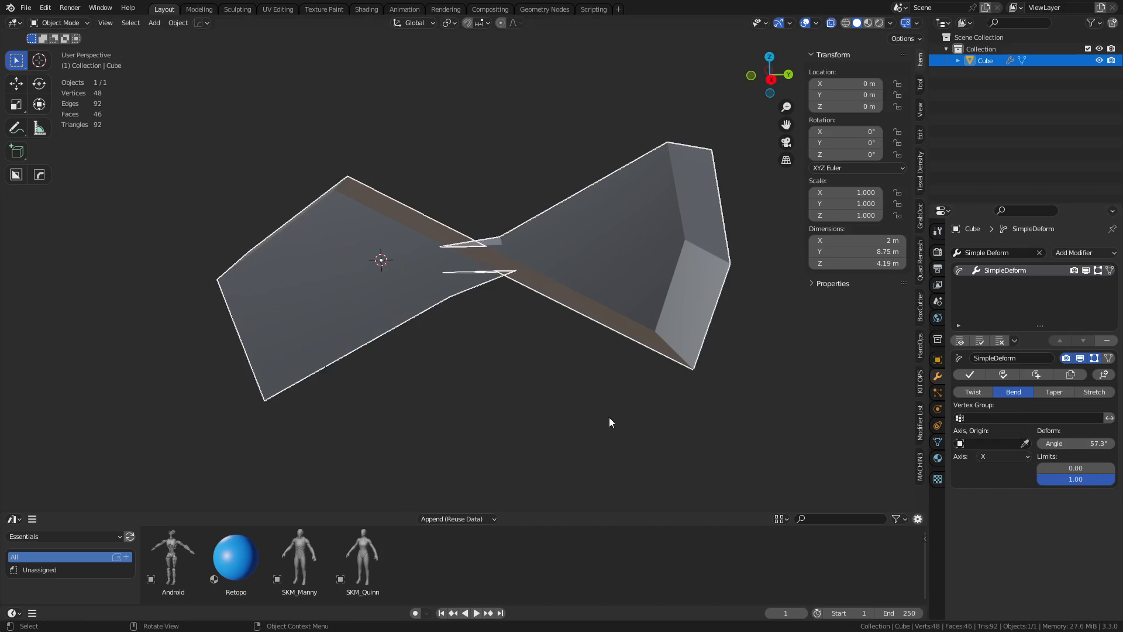
mouse_move(1105, 374)
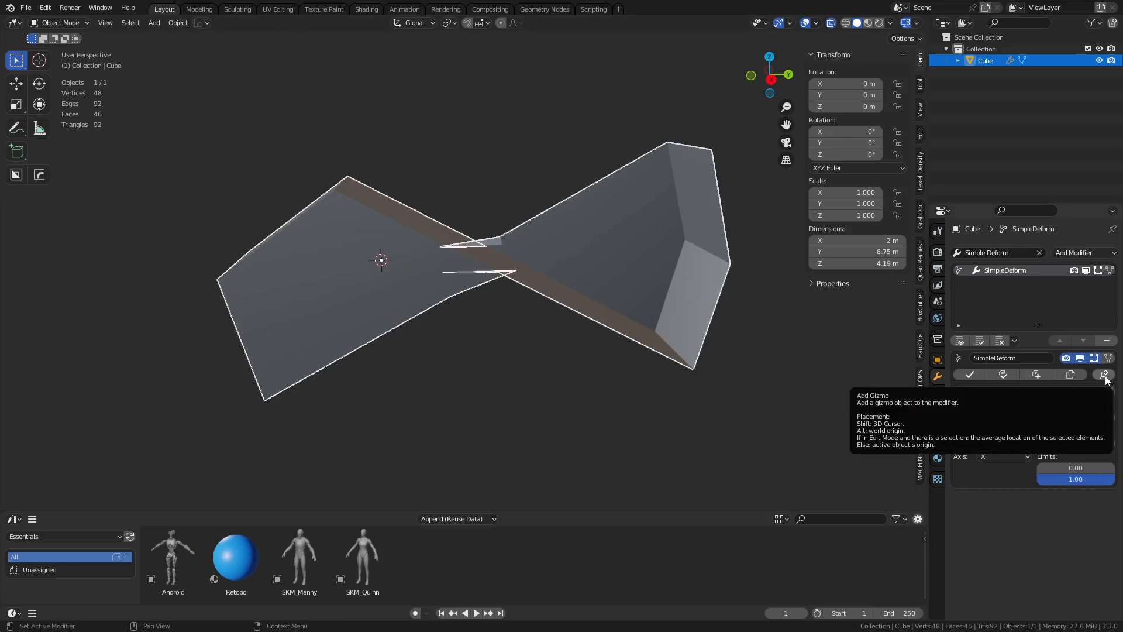
Add a SimpleDeform_Gizmo, move it about 2.7 m along Y, and reselect the Cube
left_click(1103, 374)
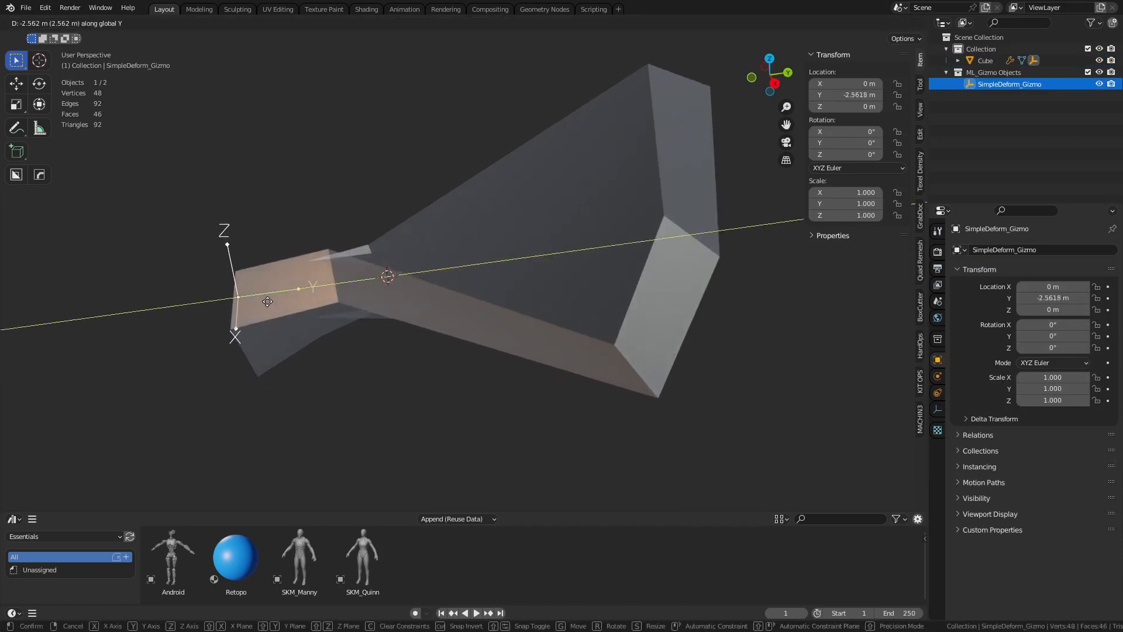
left_click_drag(267, 301, 753, 291)
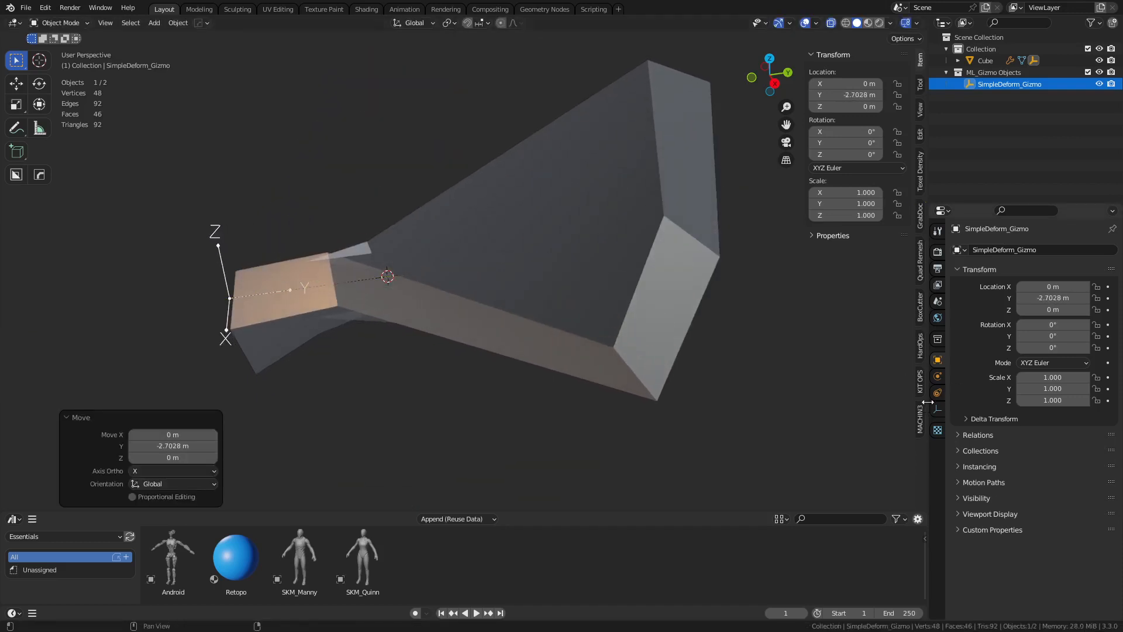
left_click(985, 61)
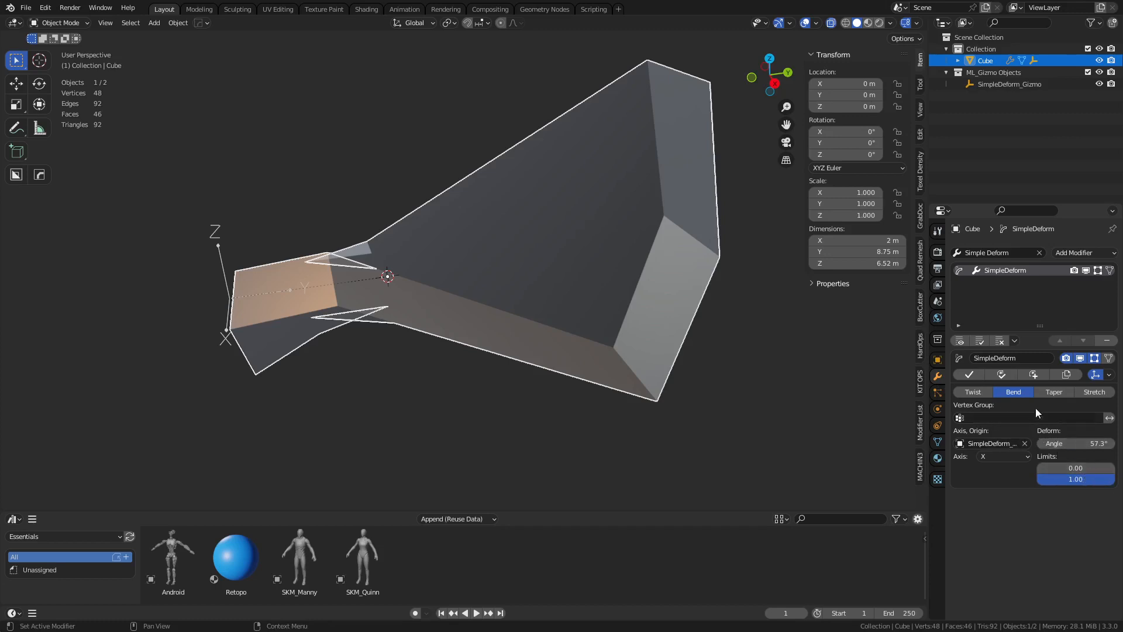
Try bending around the Y and Z axes while adjusting the angle
left_click(1003, 457)
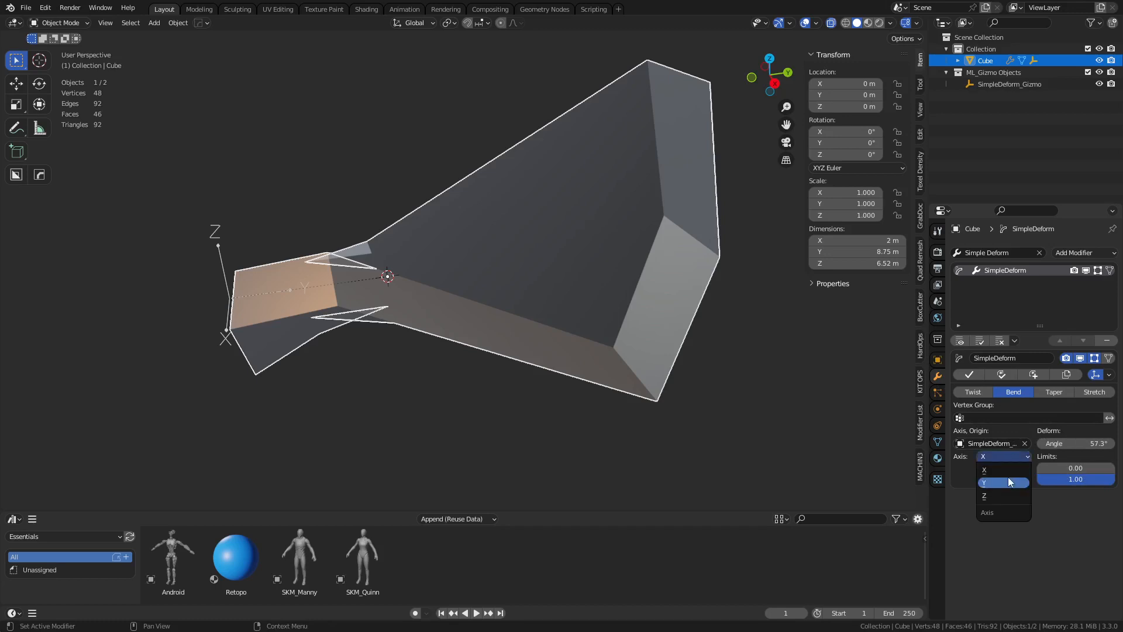
left_click(993, 482)
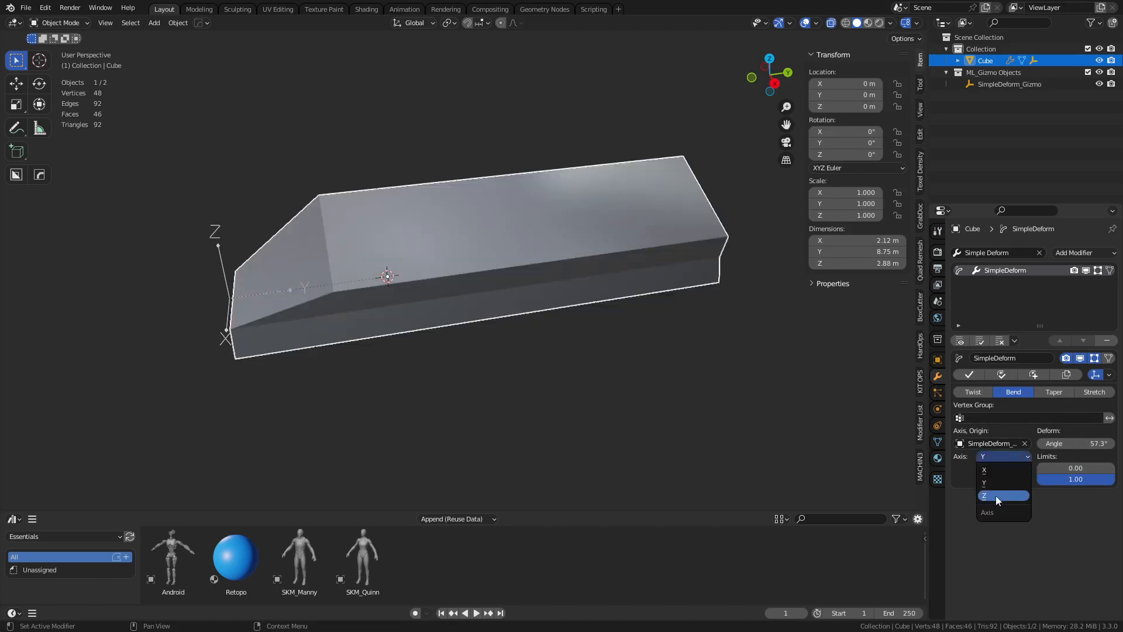
left_click(985, 470)
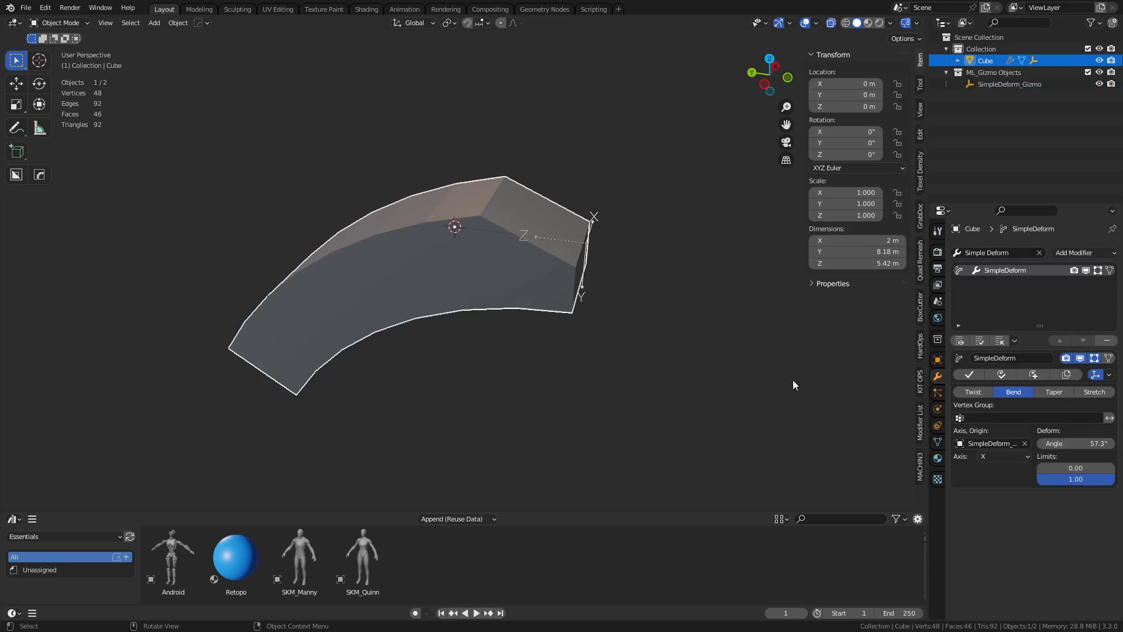
left_click(1002, 456)
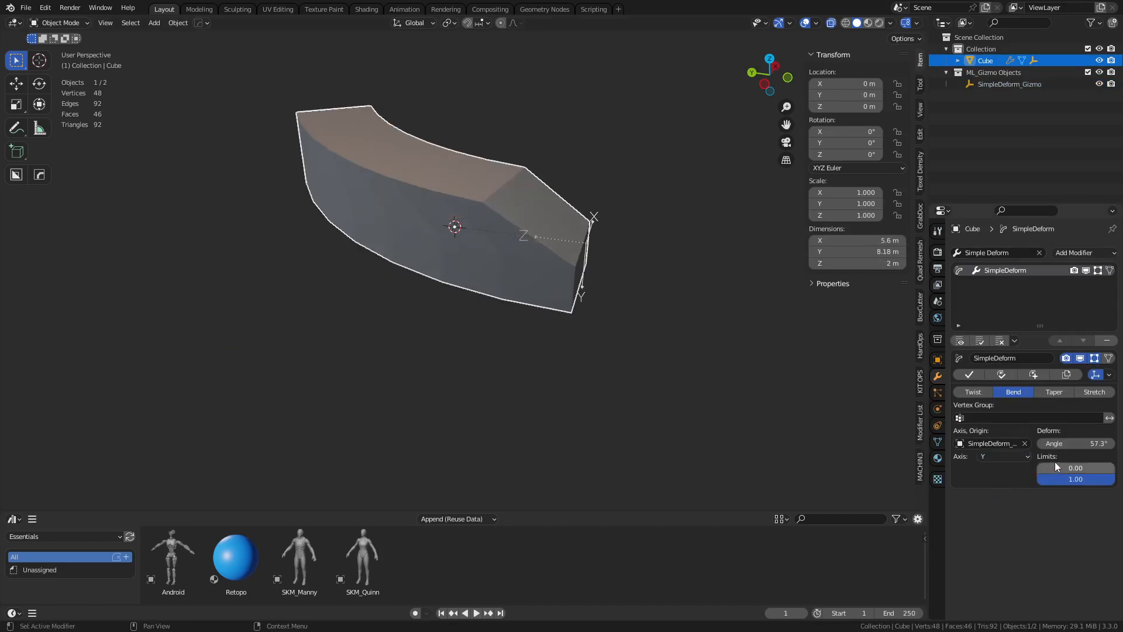
left_click_drag(1074, 443, 1053, 443)
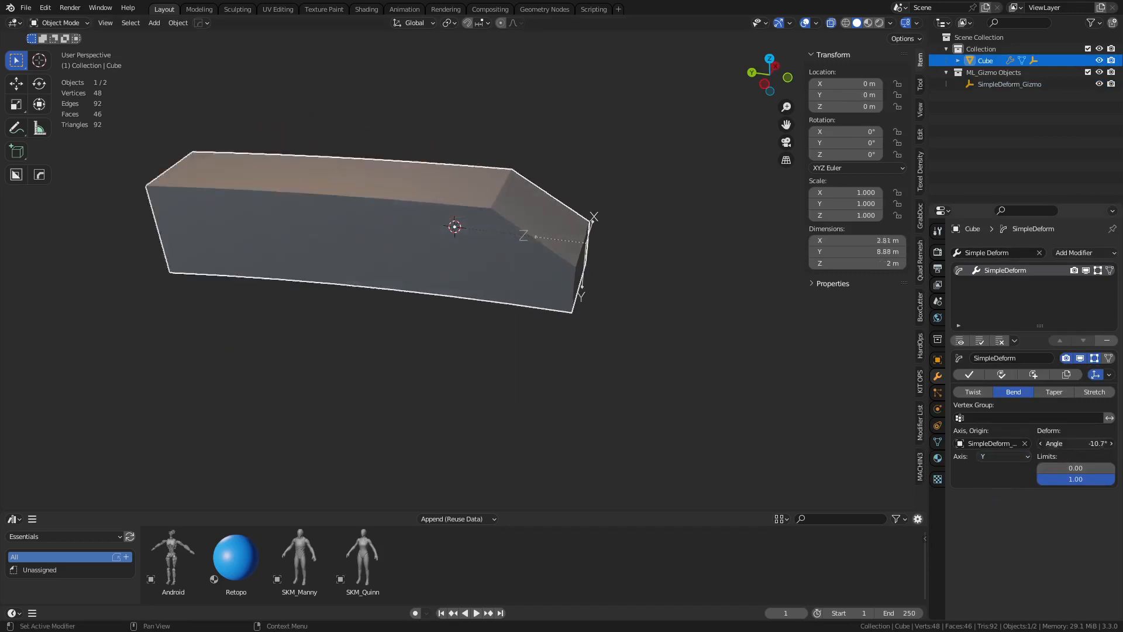
left_click_drag(1075, 443, 1053, 443)
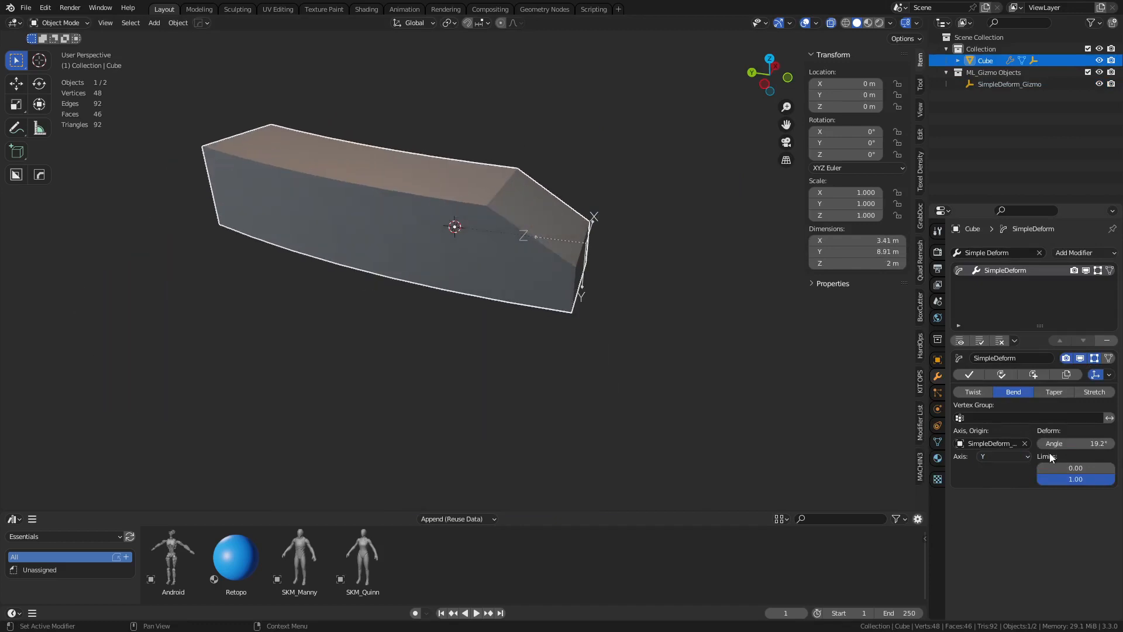
Set the Simple Deform bend axis to X with an 87.5° angle
left_click(1009, 84)
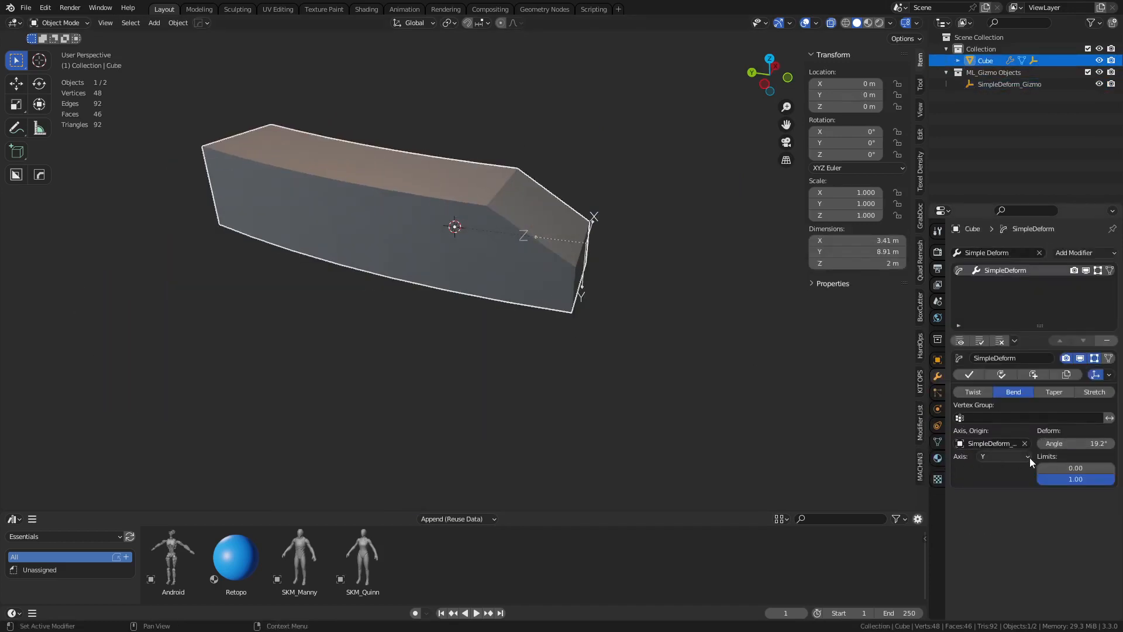
left_click(1003, 457)
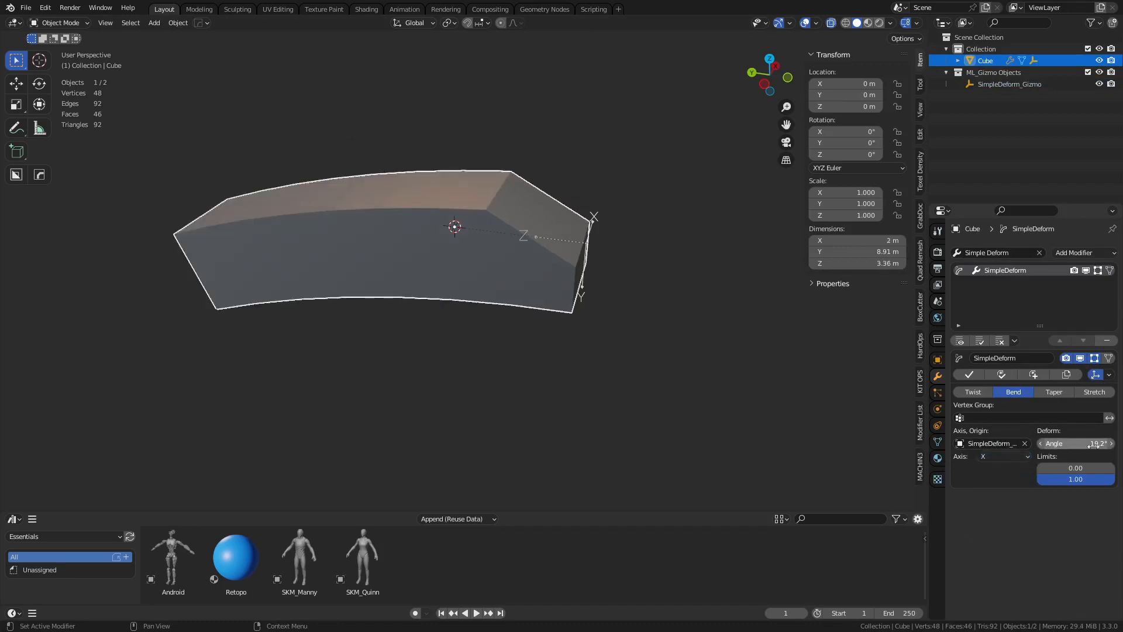
left_click_drag(1075, 443, 1053, 443)
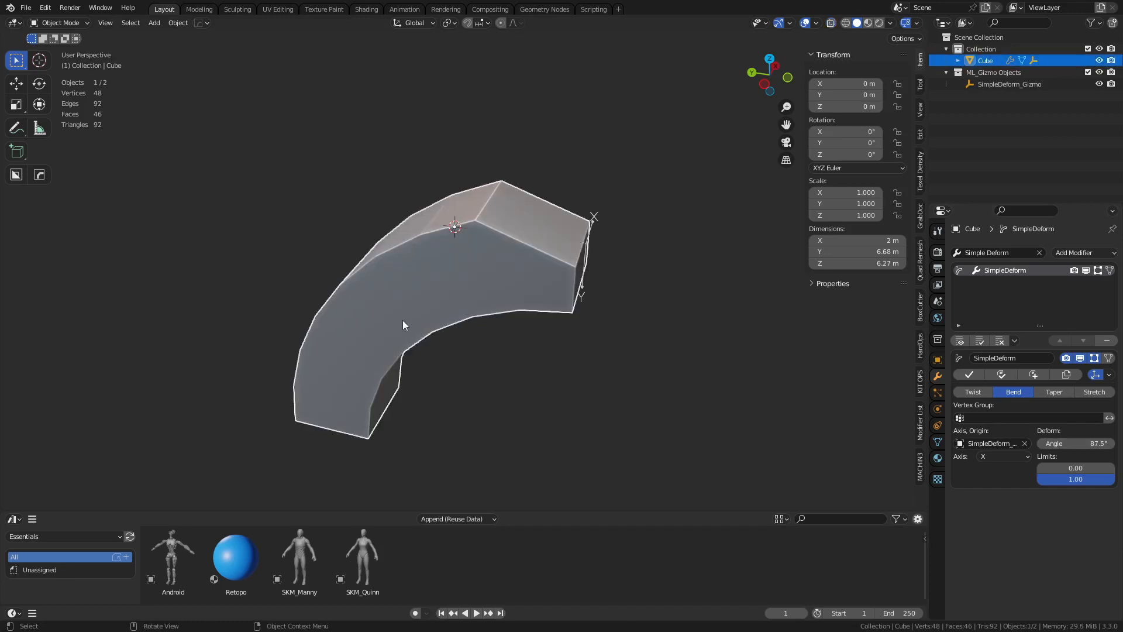
mouse_move(629, 216)
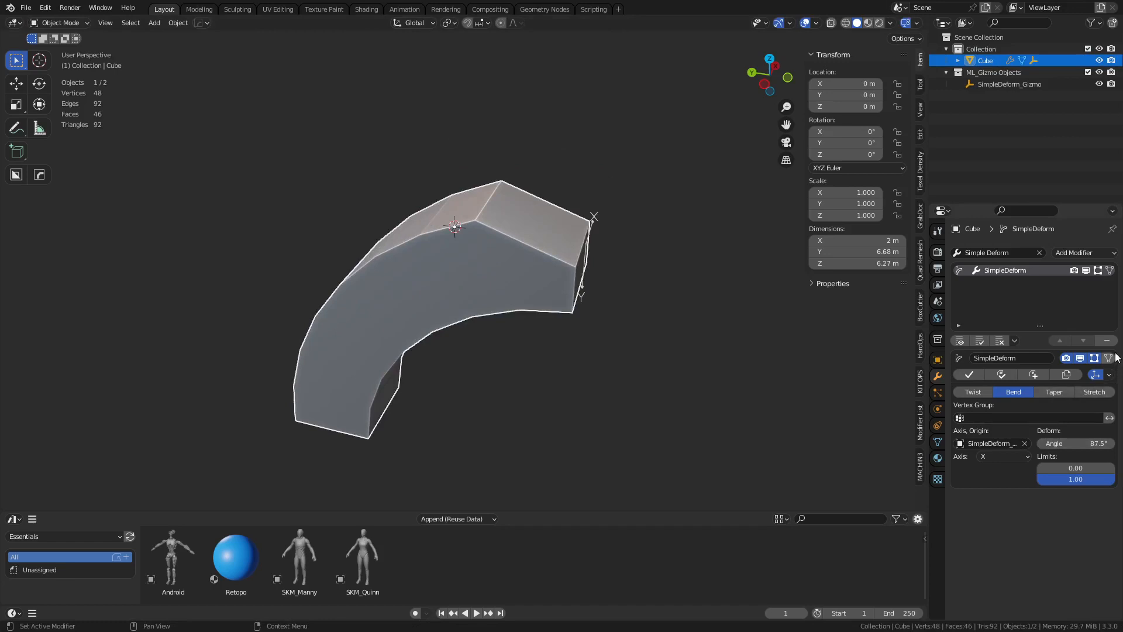
mouse_move(990, 386)
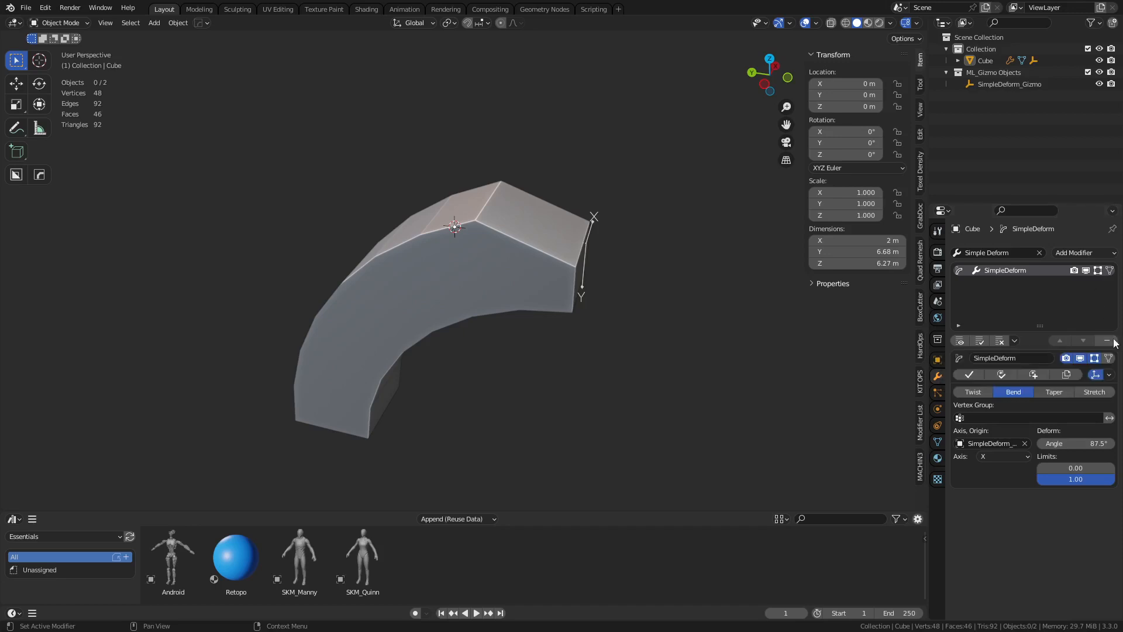
mouse_move(1108, 341)
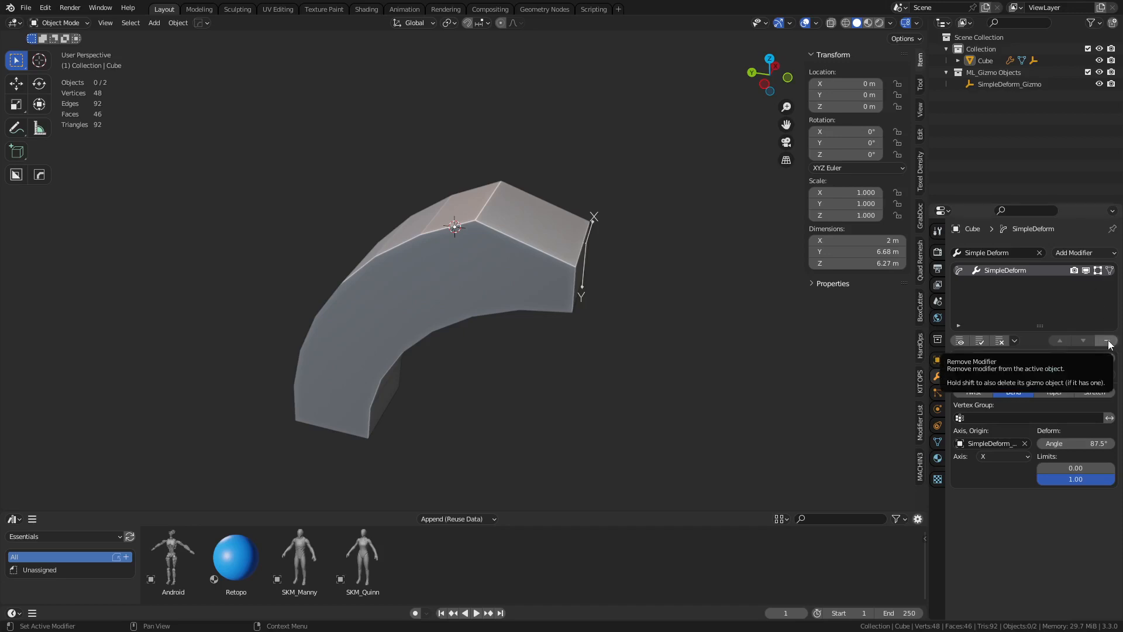
Remove the Simple Deform with its gizmo, then add a Lattice modifier
left_click(1107, 342)
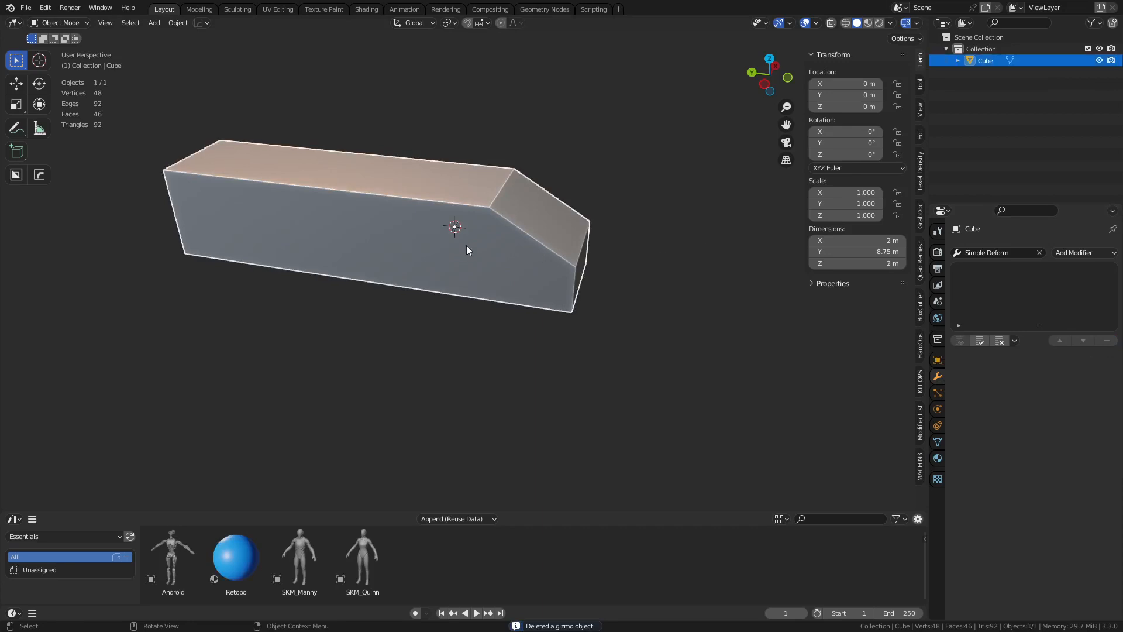
left_click(1078, 253)
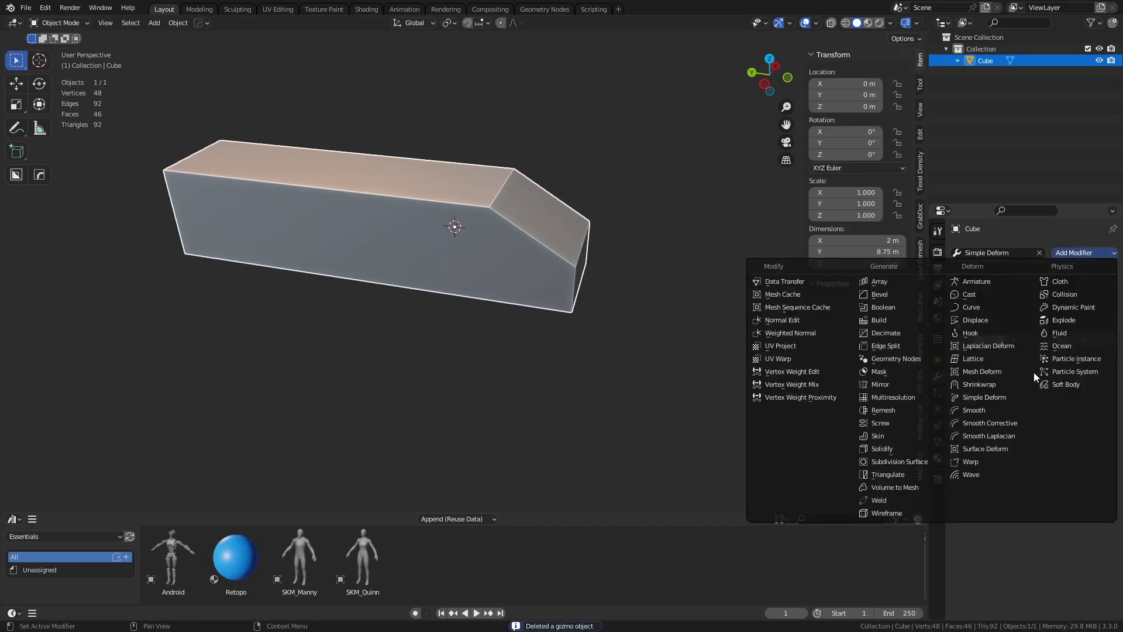
mouse_move(973, 358)
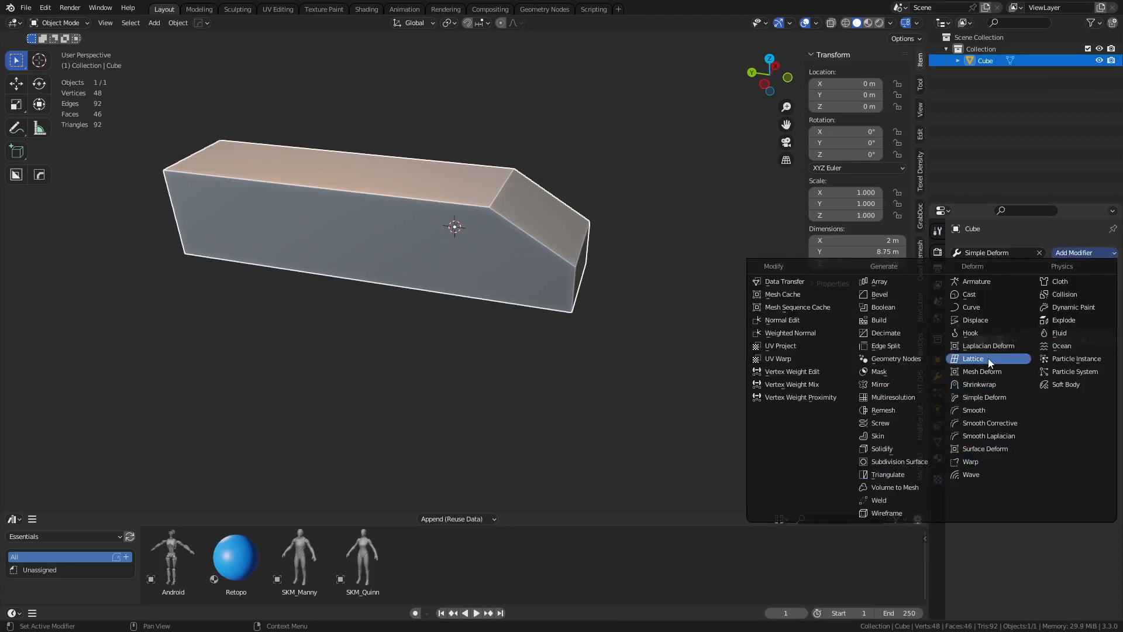
left_click(973, 358)
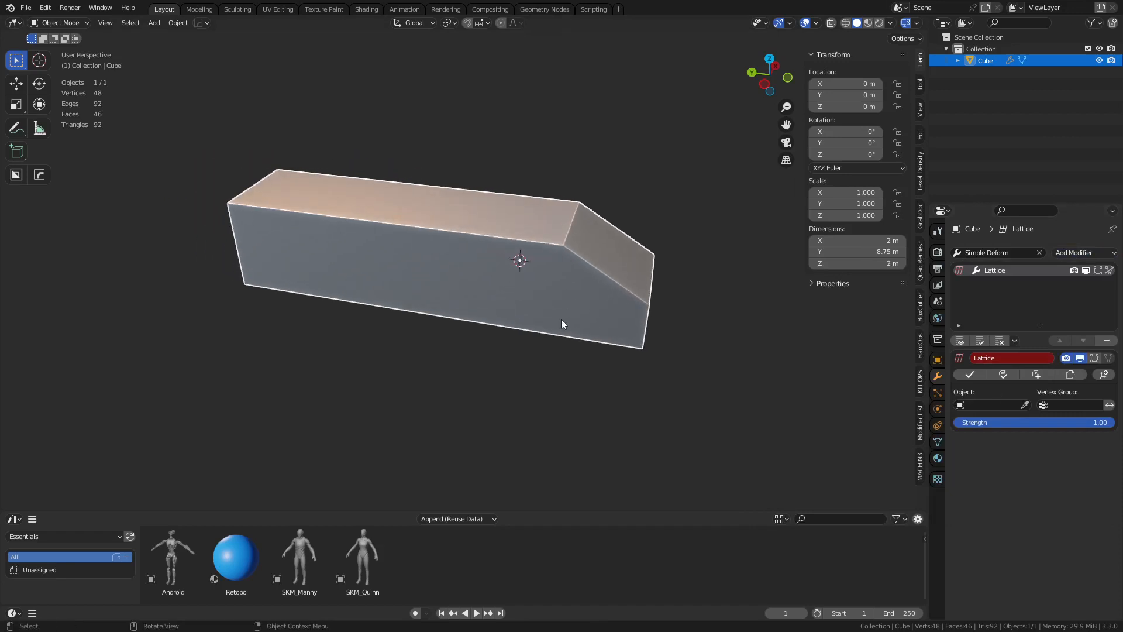
mouse_move(559, 317)
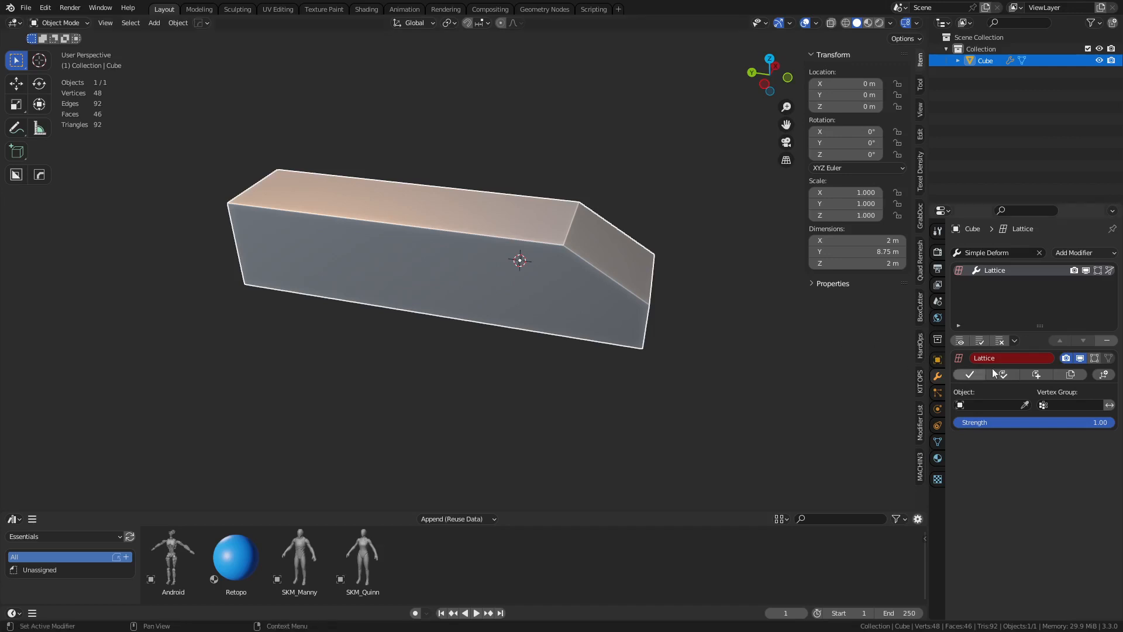
mouse_move(1107, 374)
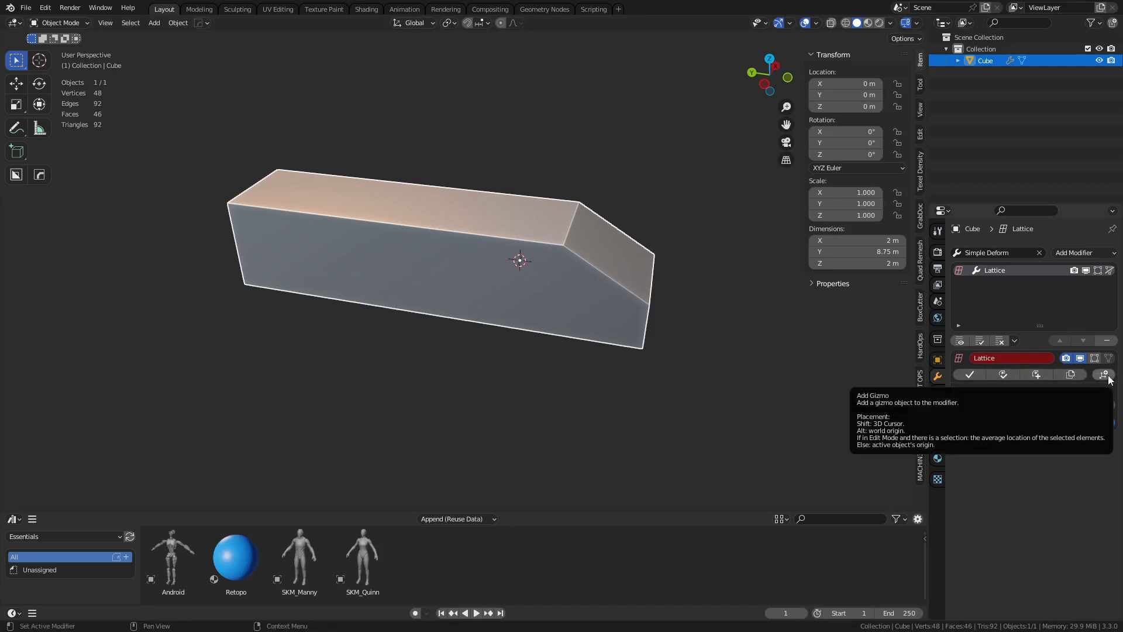
Add a Lattice_Gizmo and scale two of its corner points to 0.791
left_click(1107, 374)
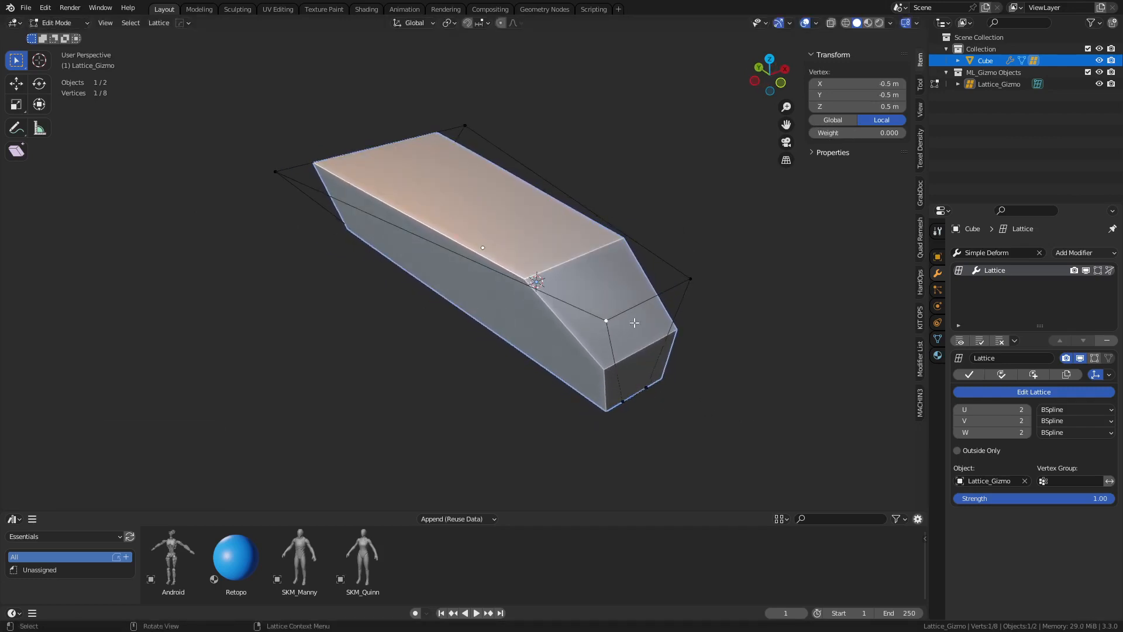
left_click(690, 279)
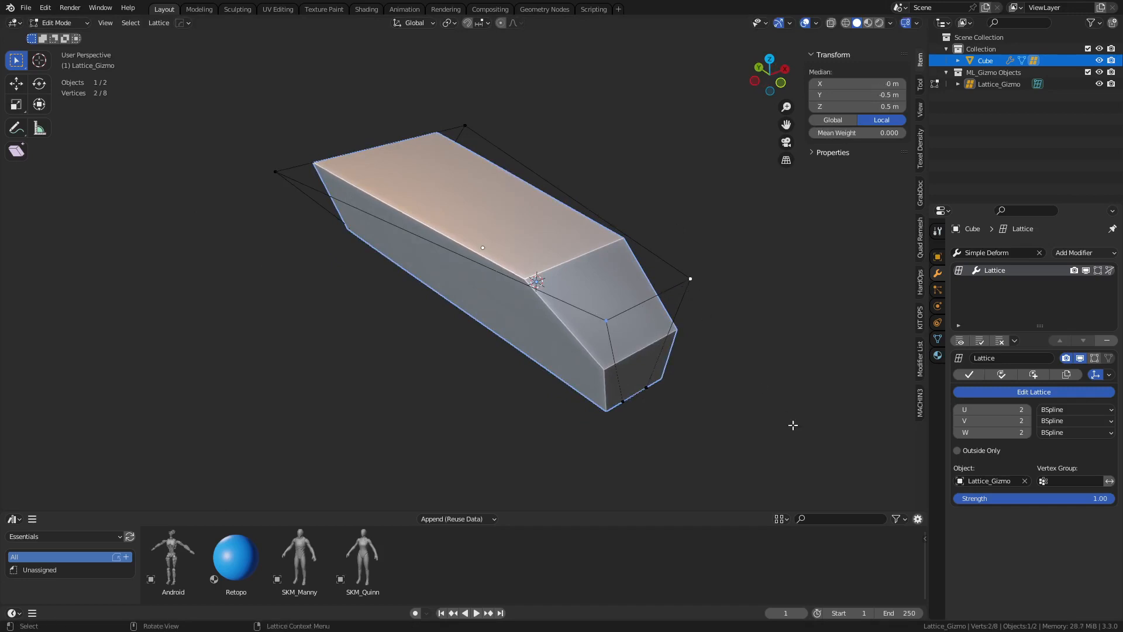
key("s")
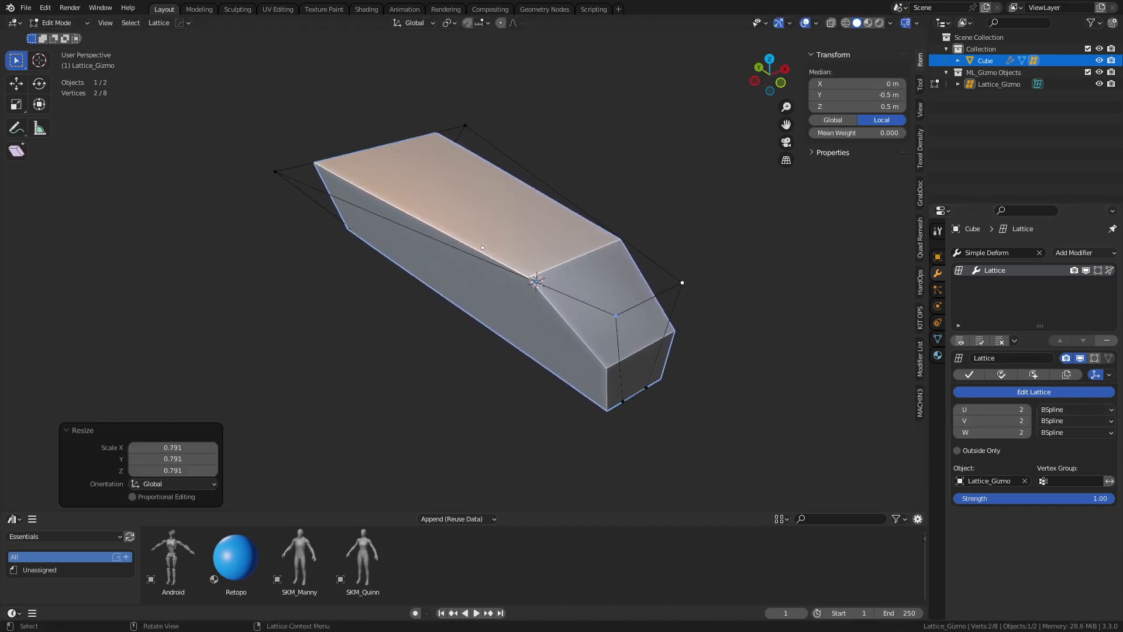
left_click(56, 22)
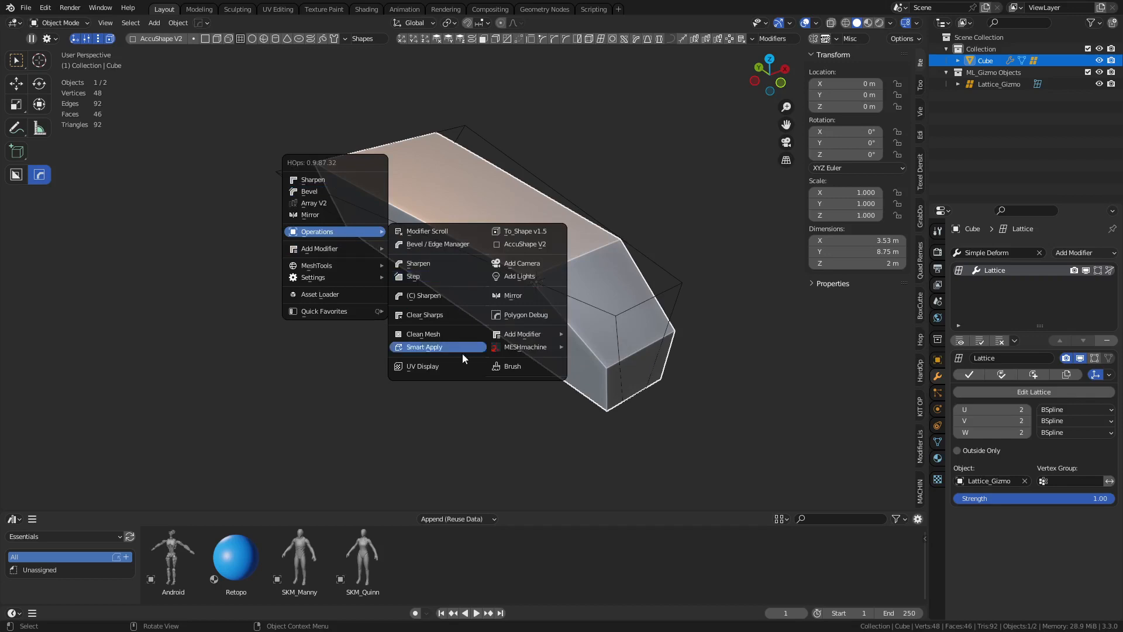
Check Operations in the HardOps menu and re-enter Edit Mode on the Lattice_Gizmo
left_click(424, 347)
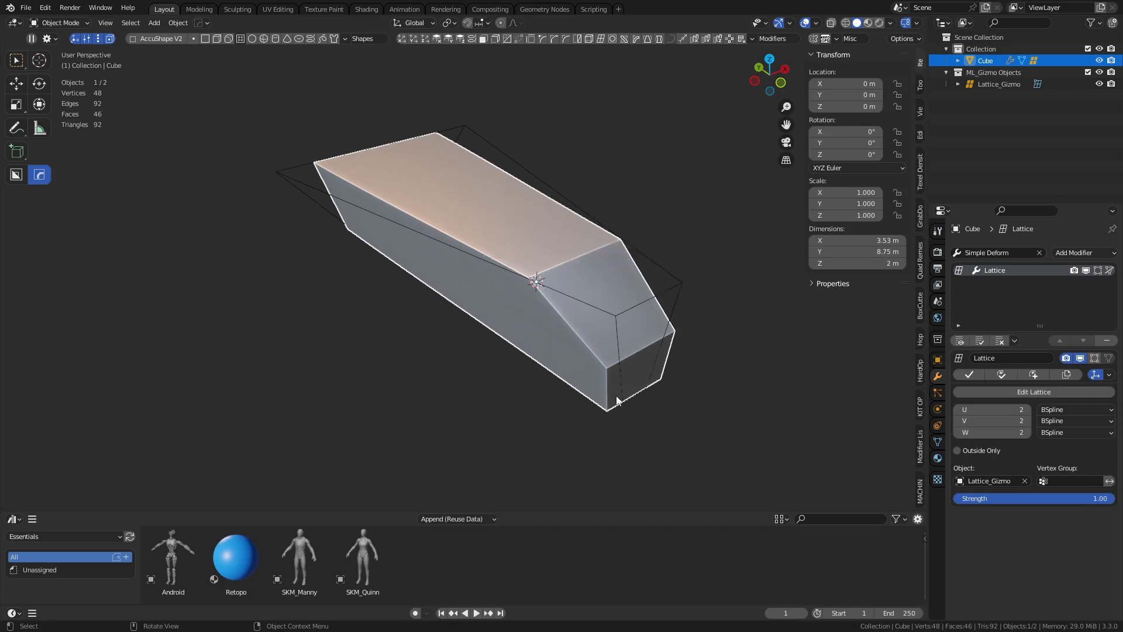
left_click(1034, 391)
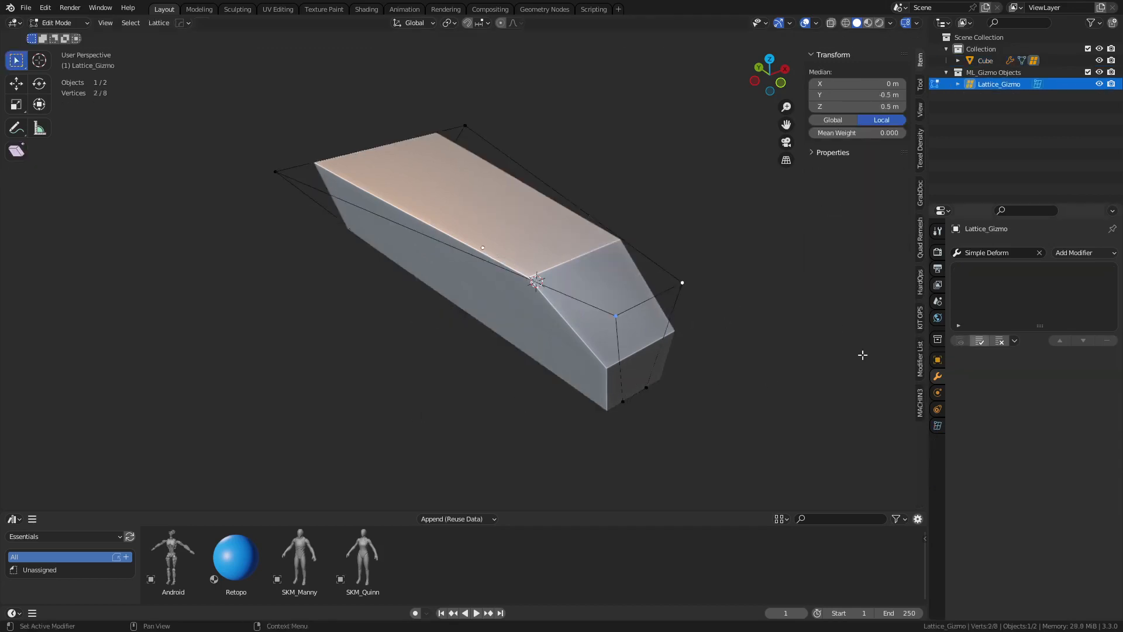